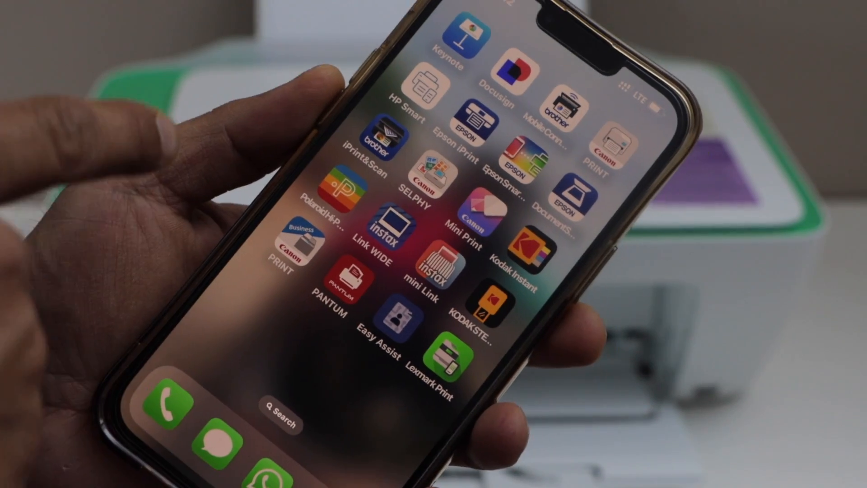
- Launch HP Smart from the Home Screen to reach its home with the DeskJet 2800 connected
{"action": "left_click", "coordinate": [414, 102]}
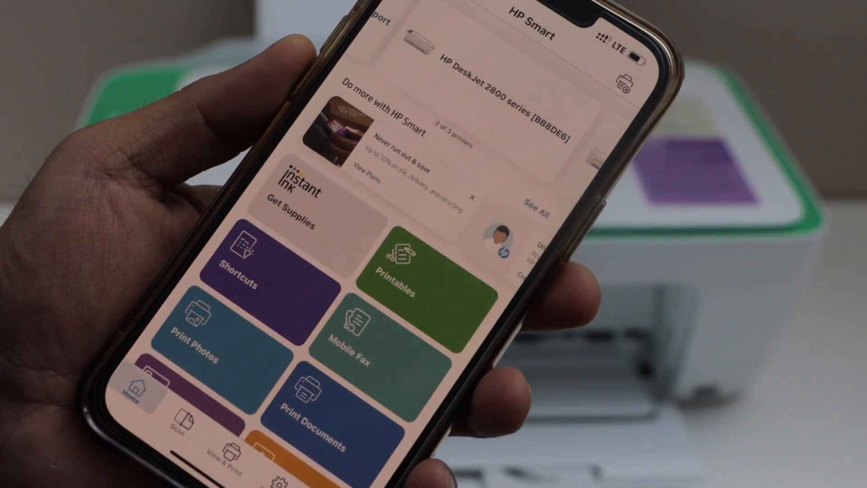